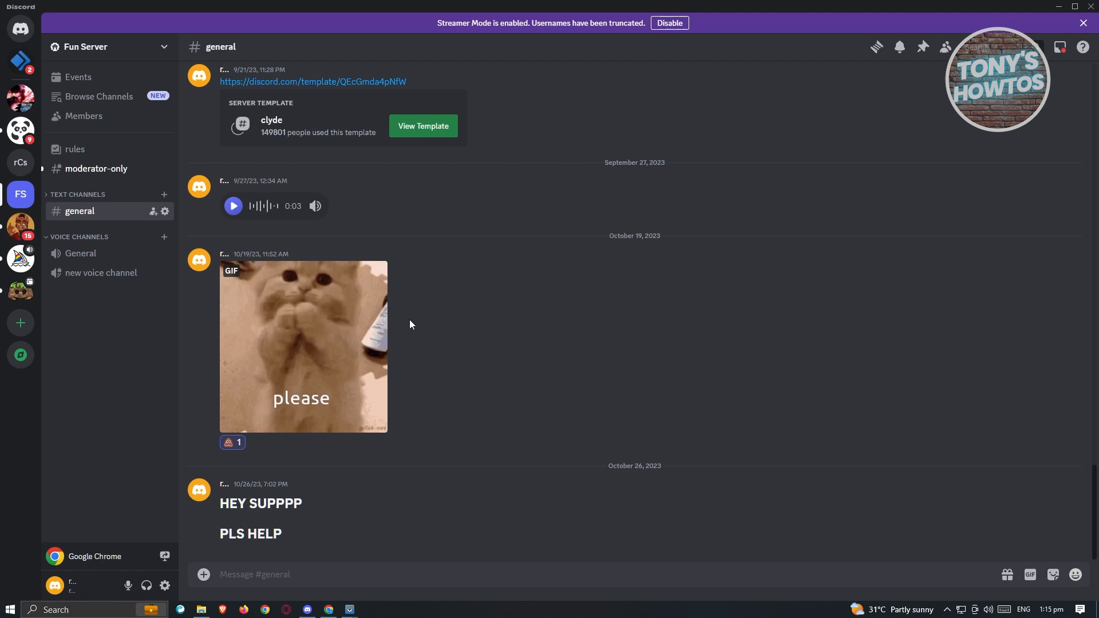
mouse_move(410, 298)
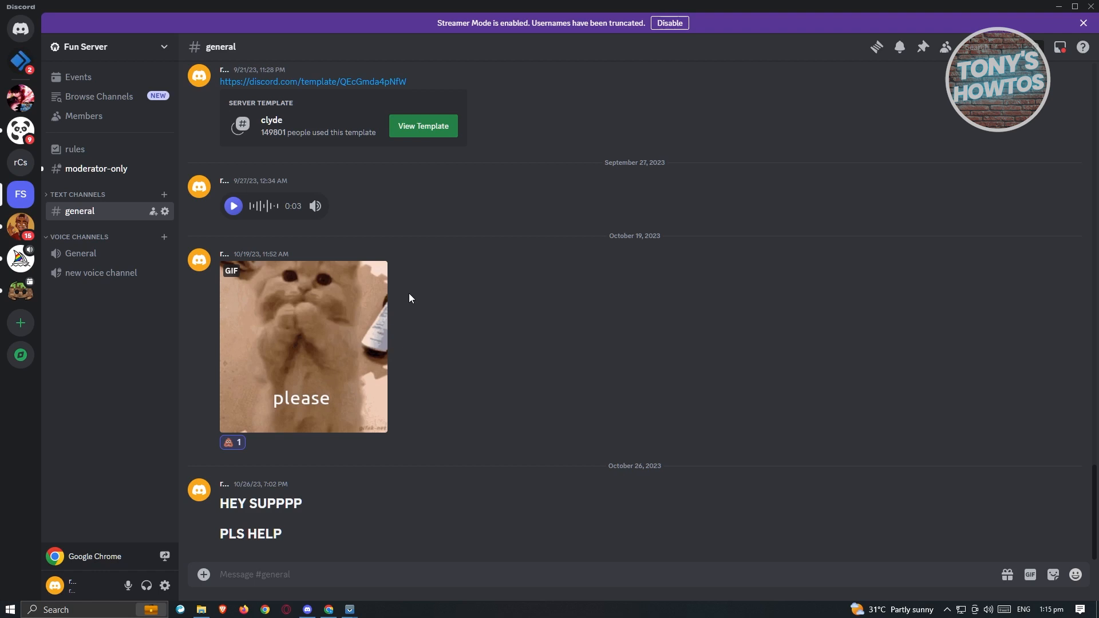
mouse_move(165, 586)
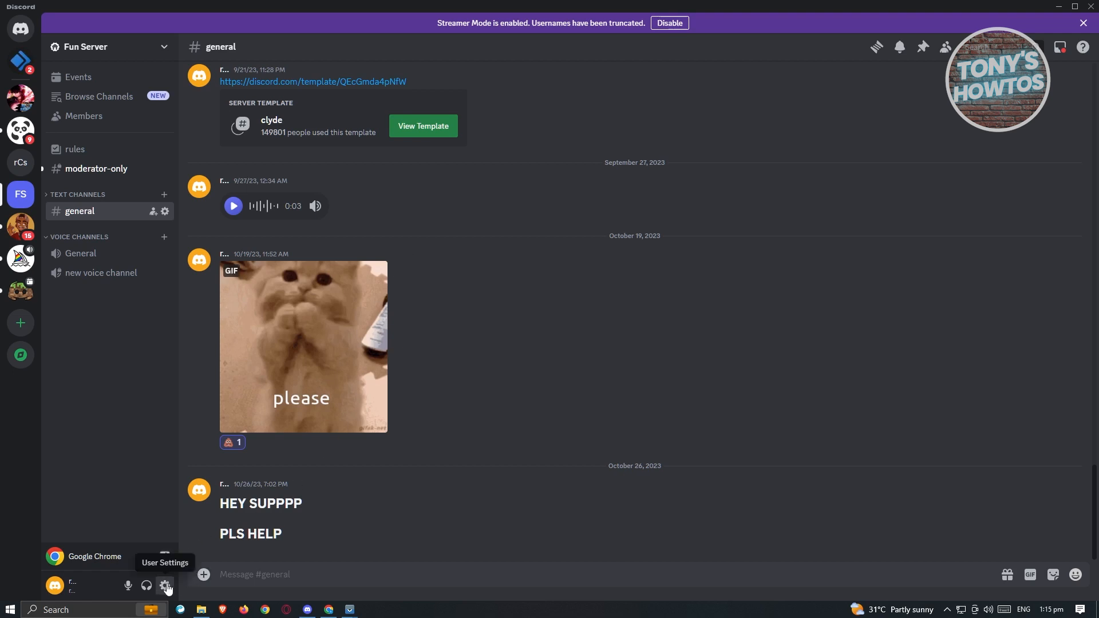
- Turn off Streamer Mode in User Settings, then show the Nitro subscription plans page
click(165, 585)
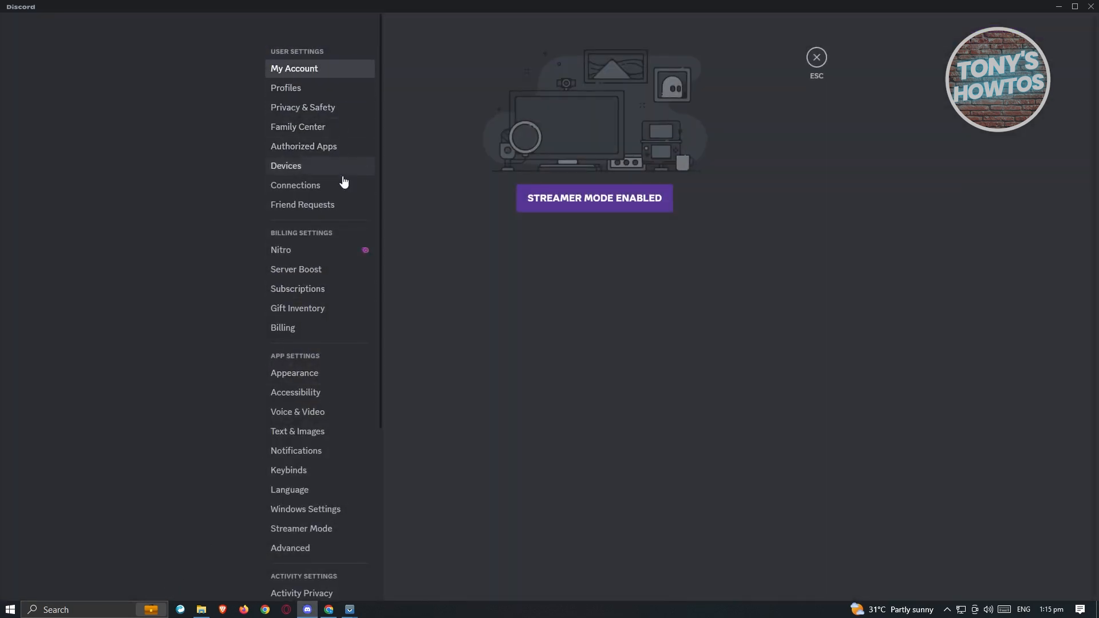
scroll(down, 3)
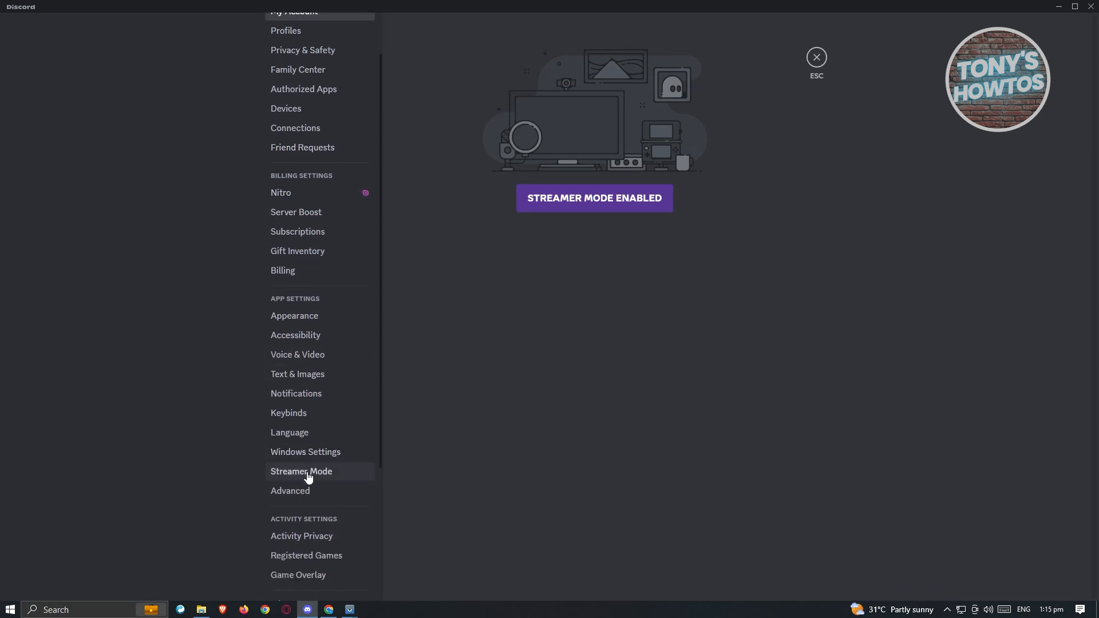
click(301, 470)
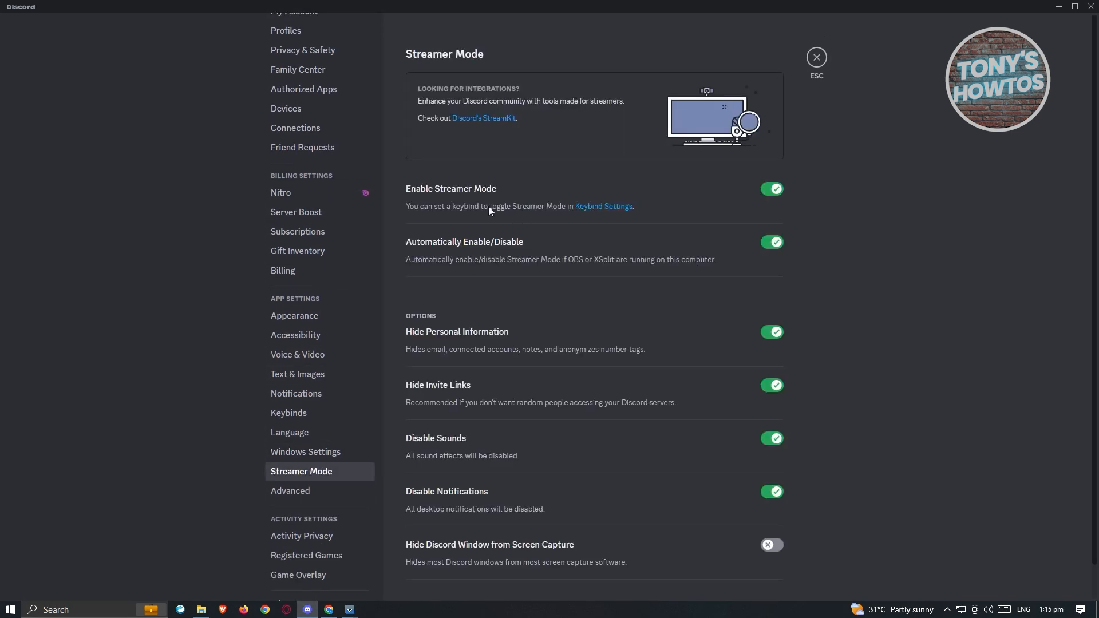
mouse_move(478, 200)
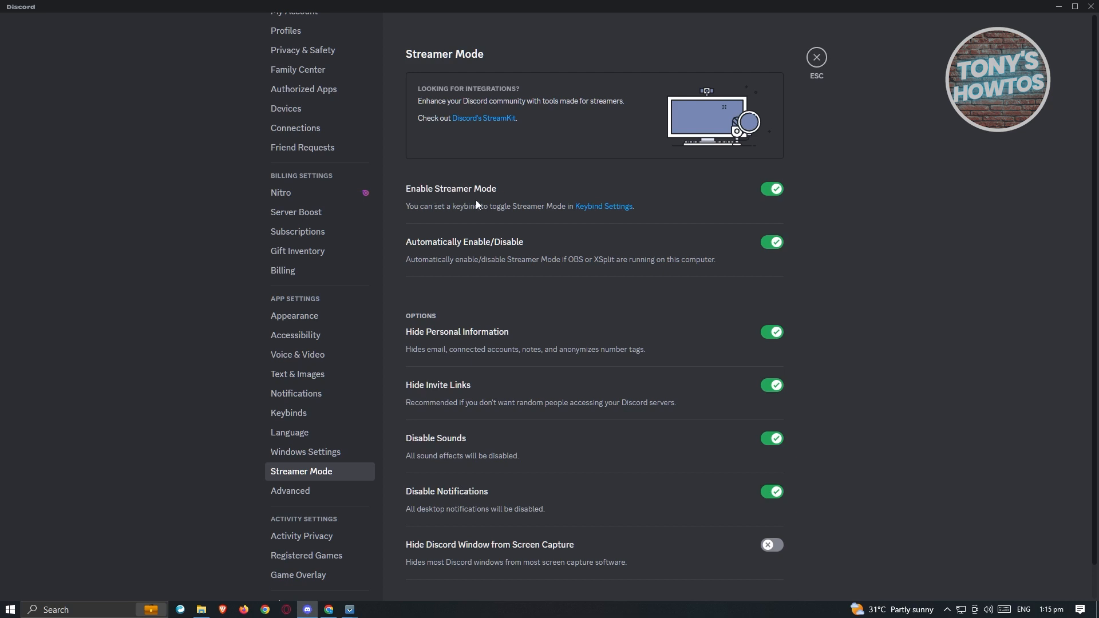
click(772, 188)
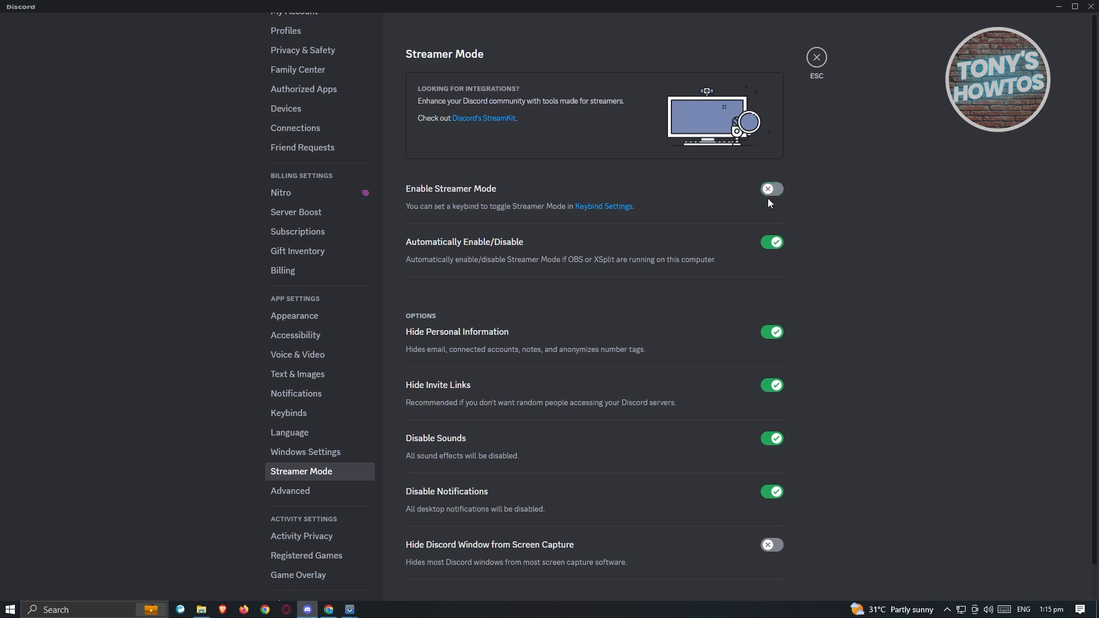
click(280, 193)
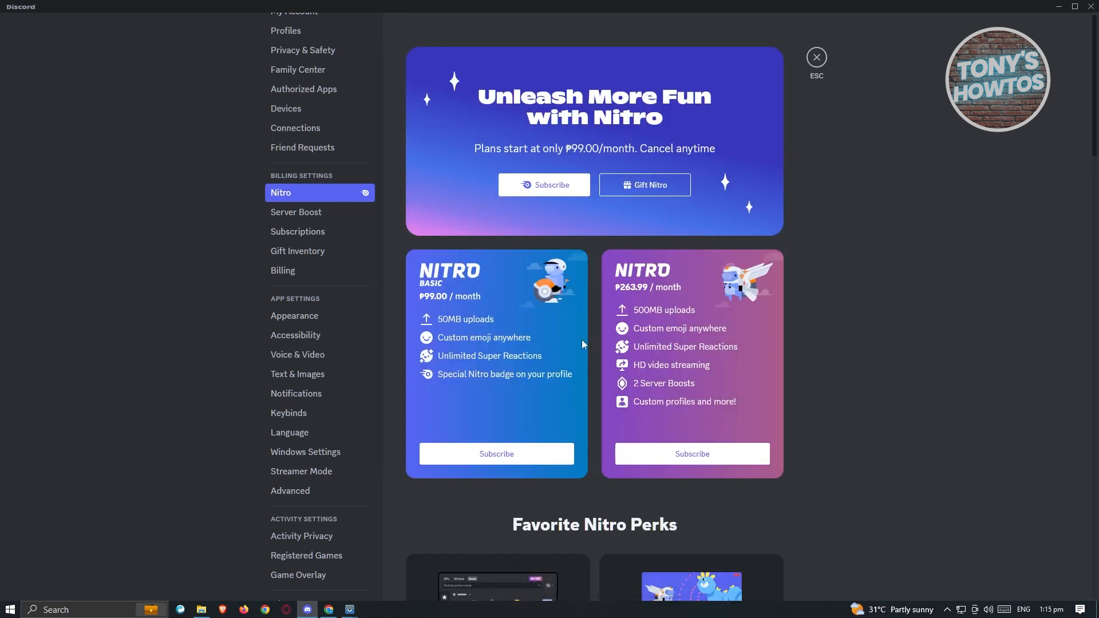
mouse_move(318, 201)
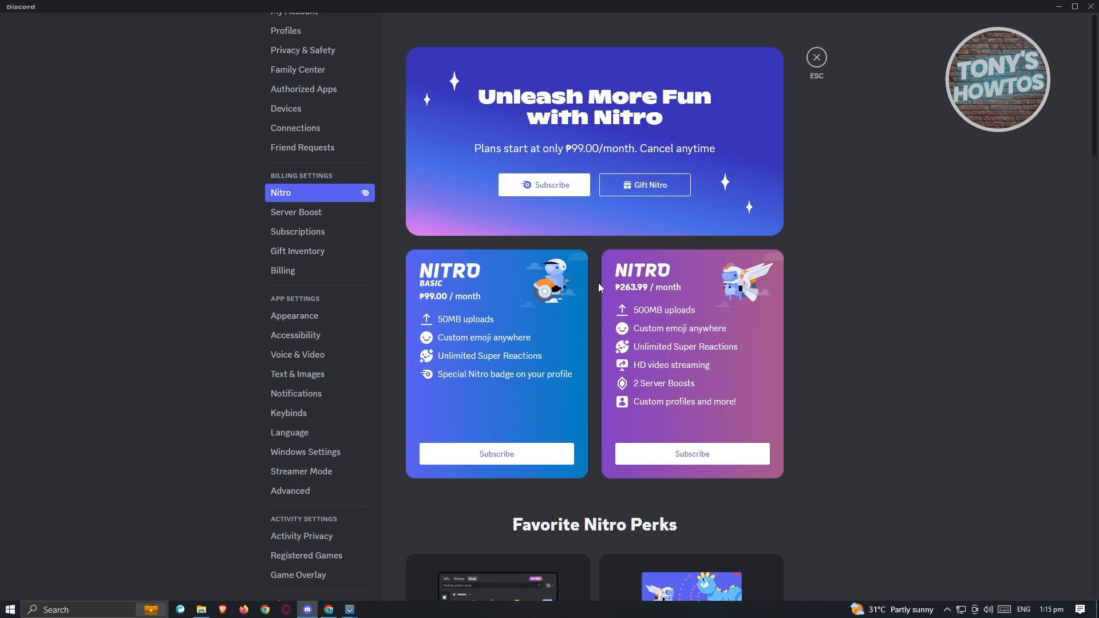
mouse_move(594, 217)
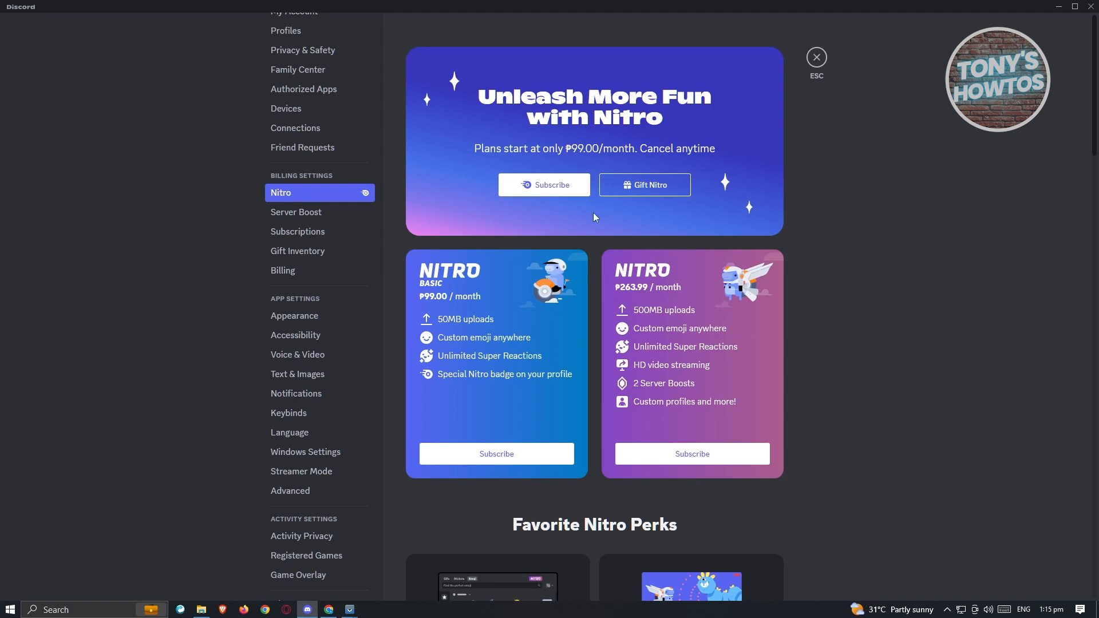
- Scroll the Nitro page to Super Reactions, Special Sticker Access and Subscriber Badge perks
scroll(down, 3)
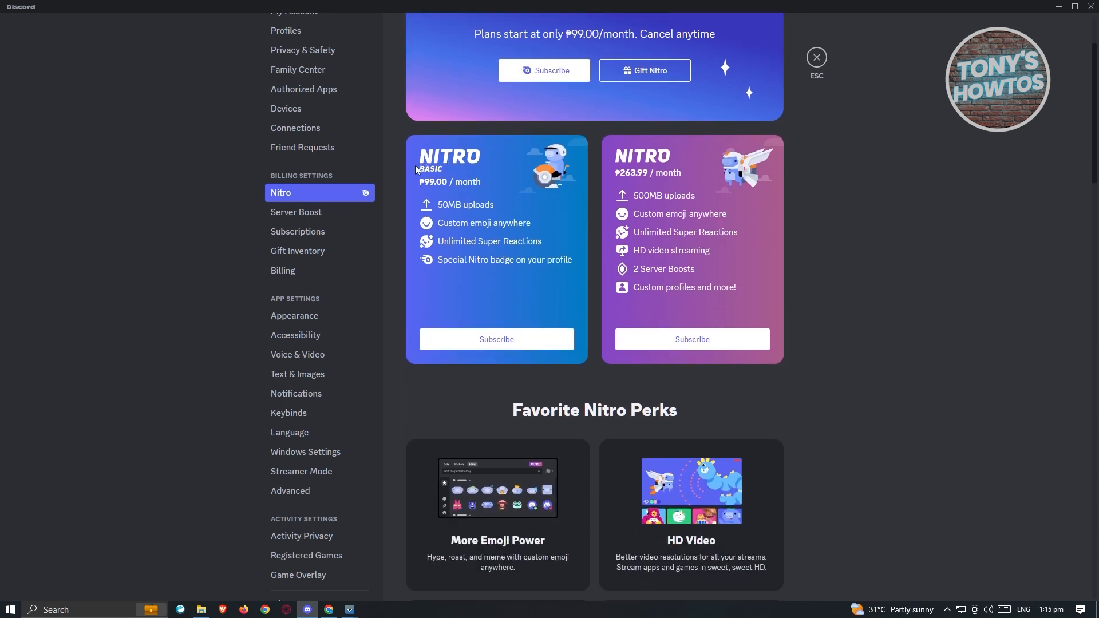
mouse_move(726, 203)
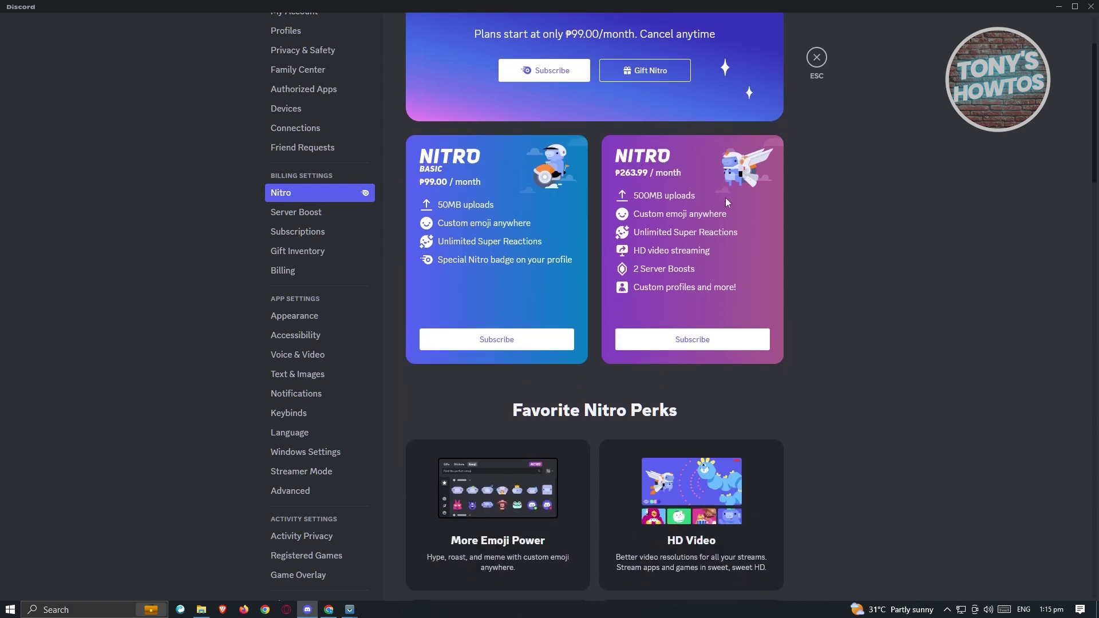
mouse_move(651, 191)
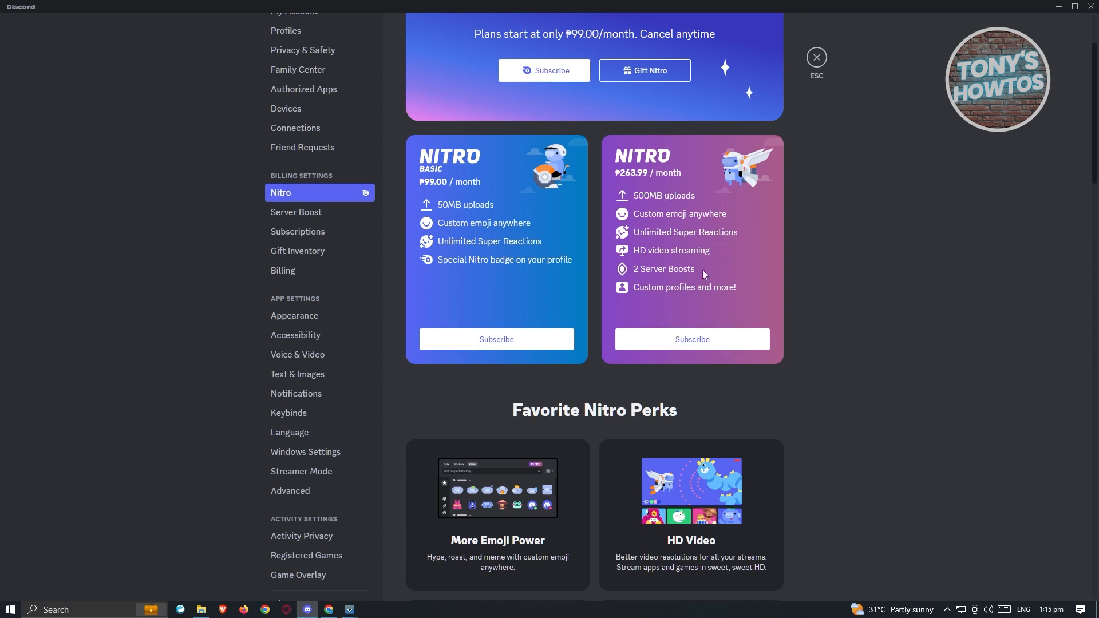
mouse_move(710, 272)
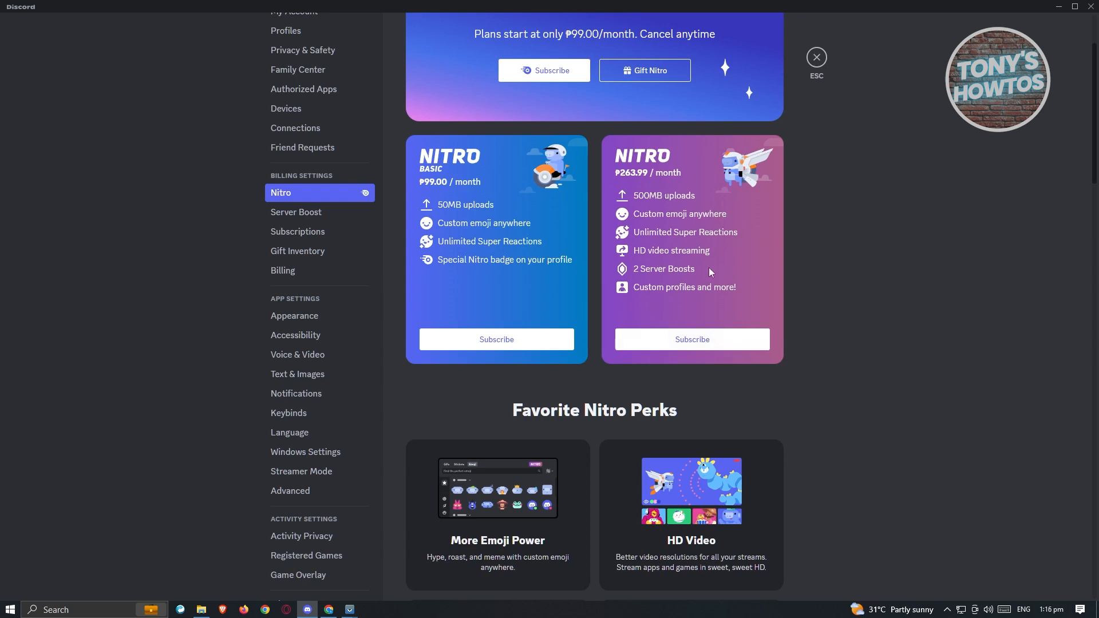
mouse_move(682, 298)
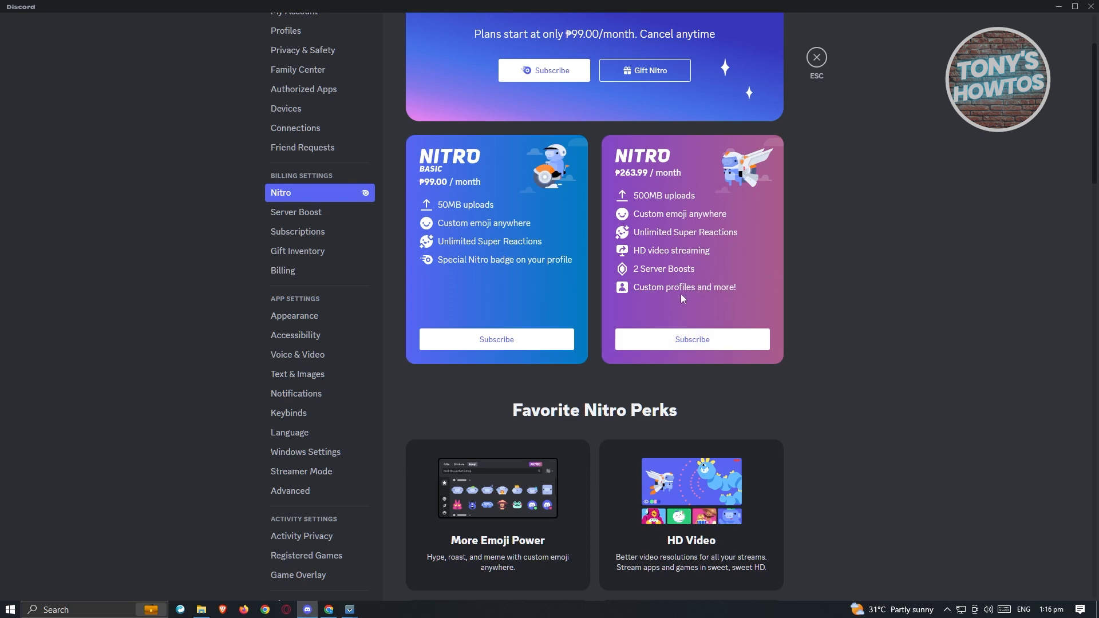
mouse_move(698, 300)
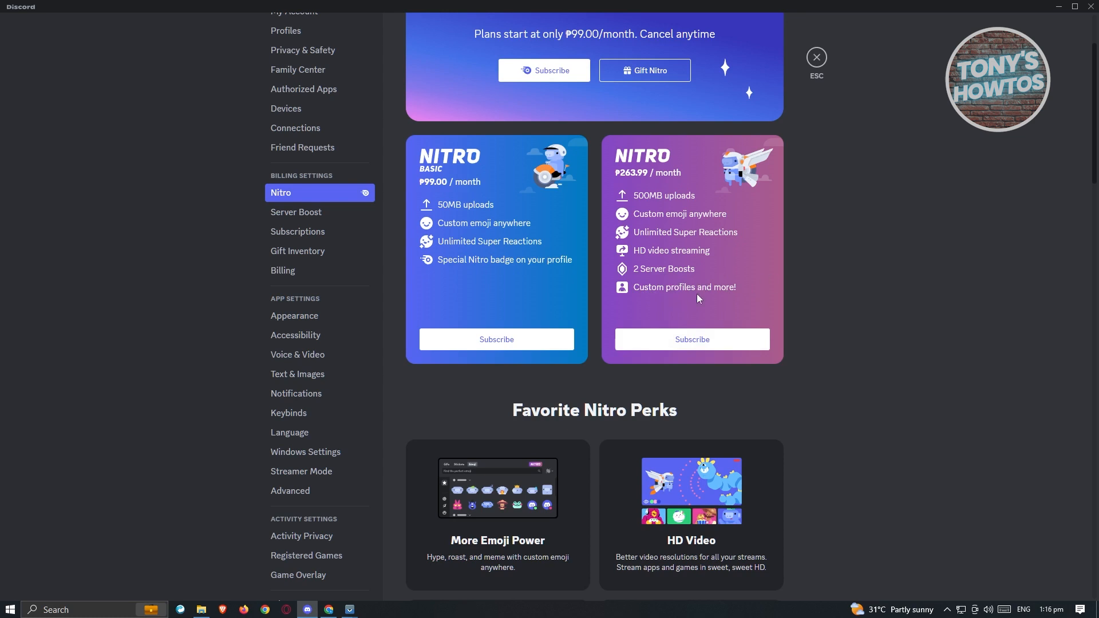
mouse_move(541, 233)
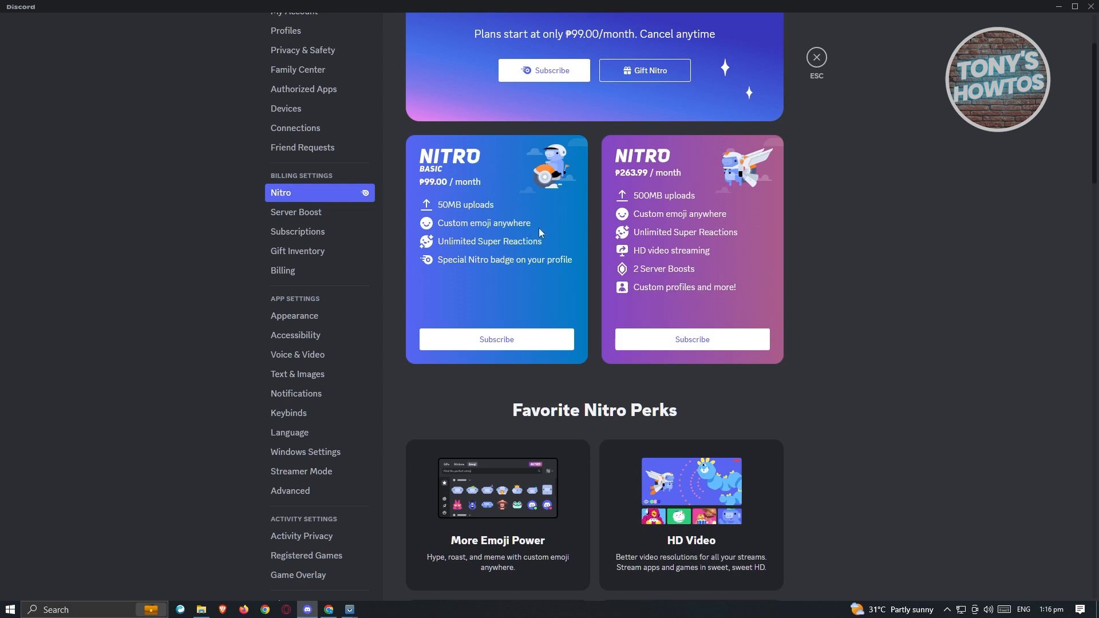
mouse_move(591, 257)
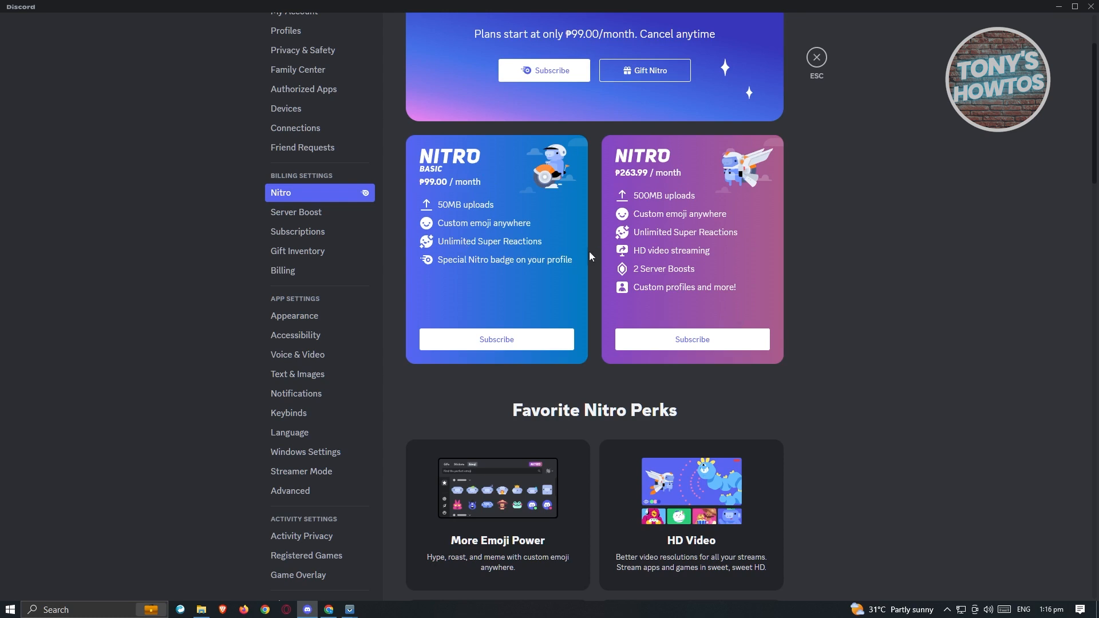
mouse_move(524, 221)
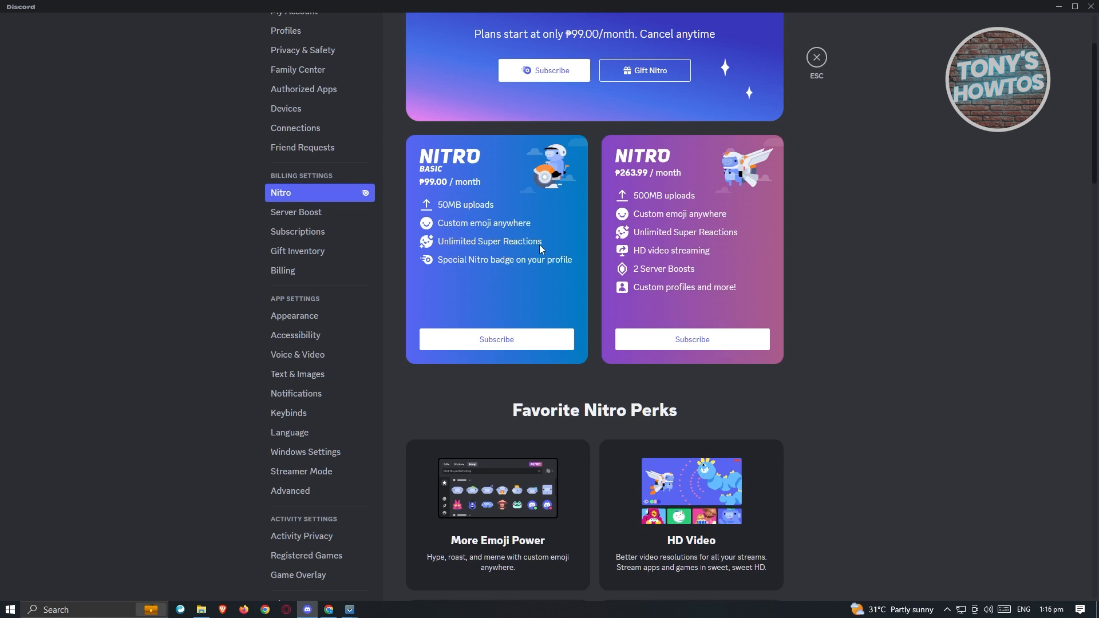
mouse_move(463, 253)
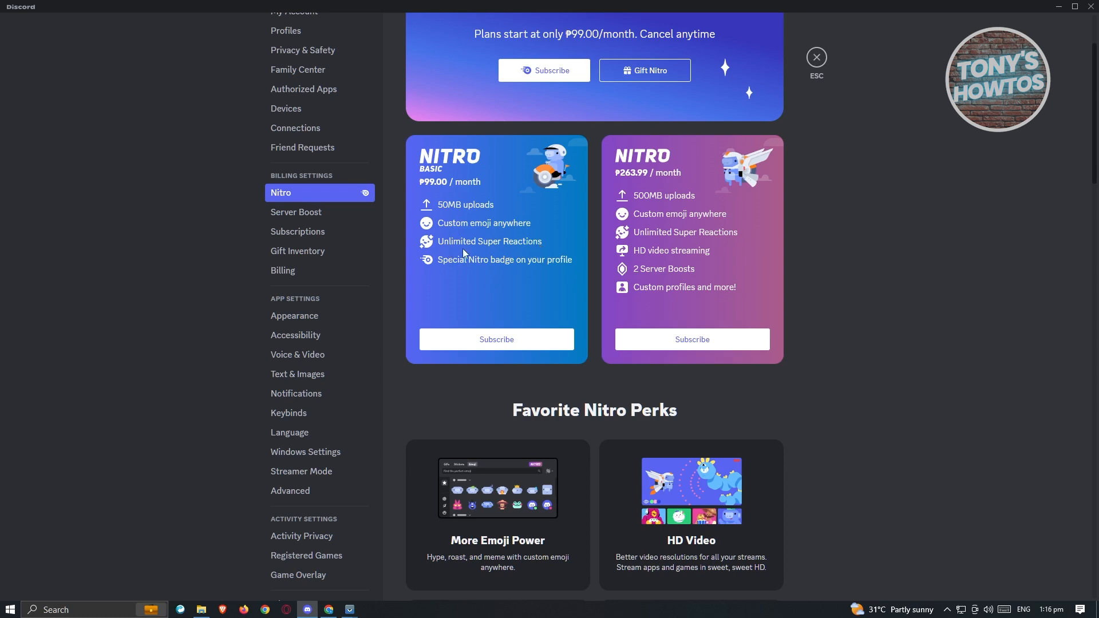
mouse_move(543, 269)
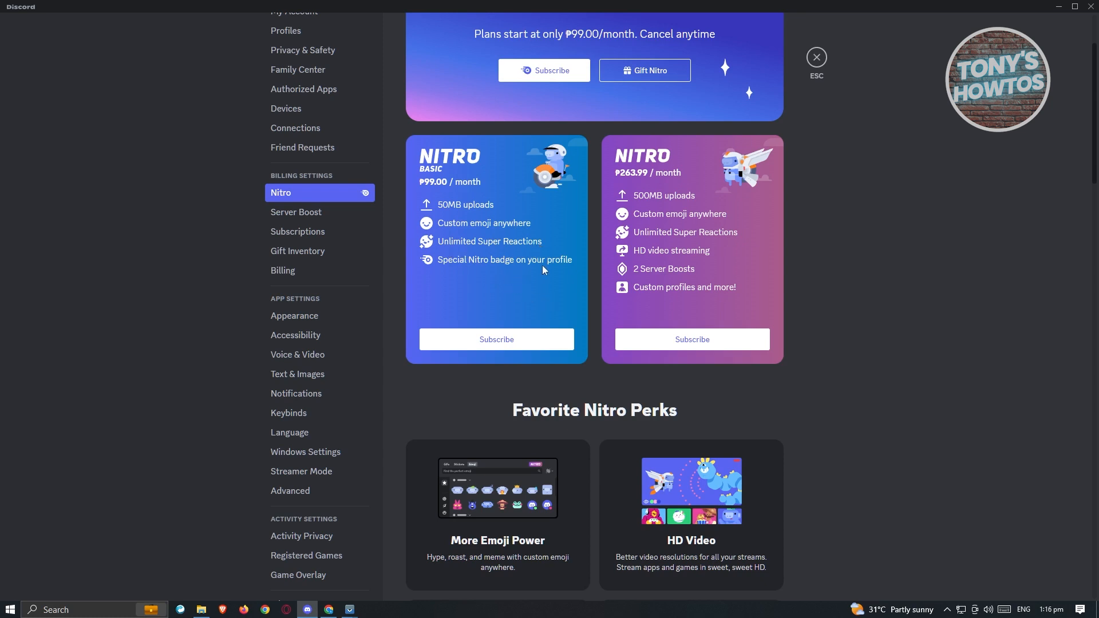
mouse_move(679, 173)
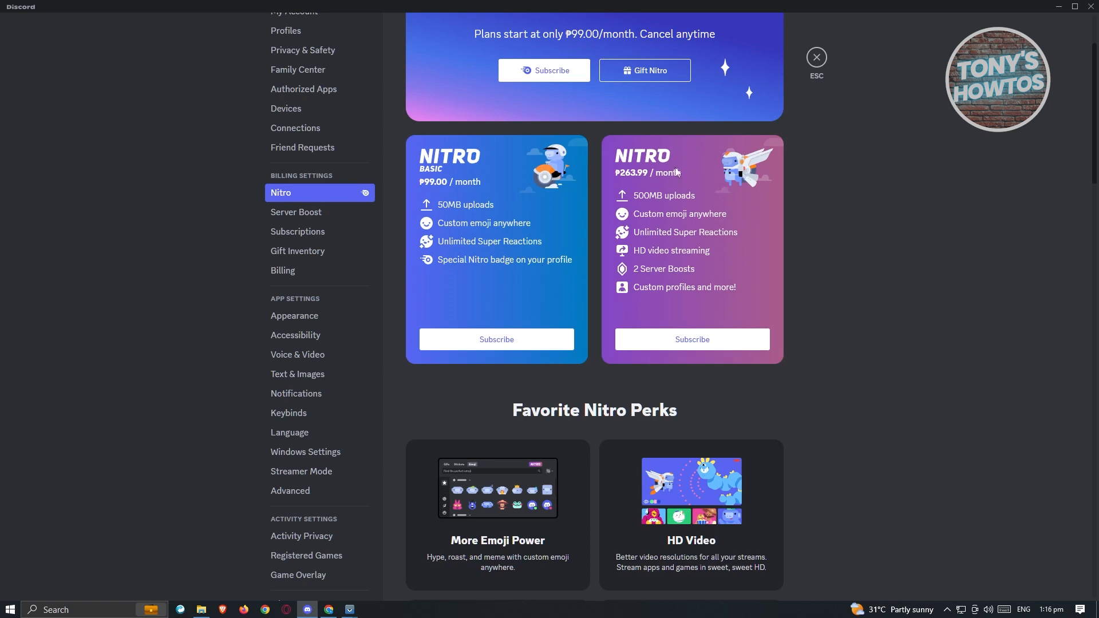
scroll(down, 3)
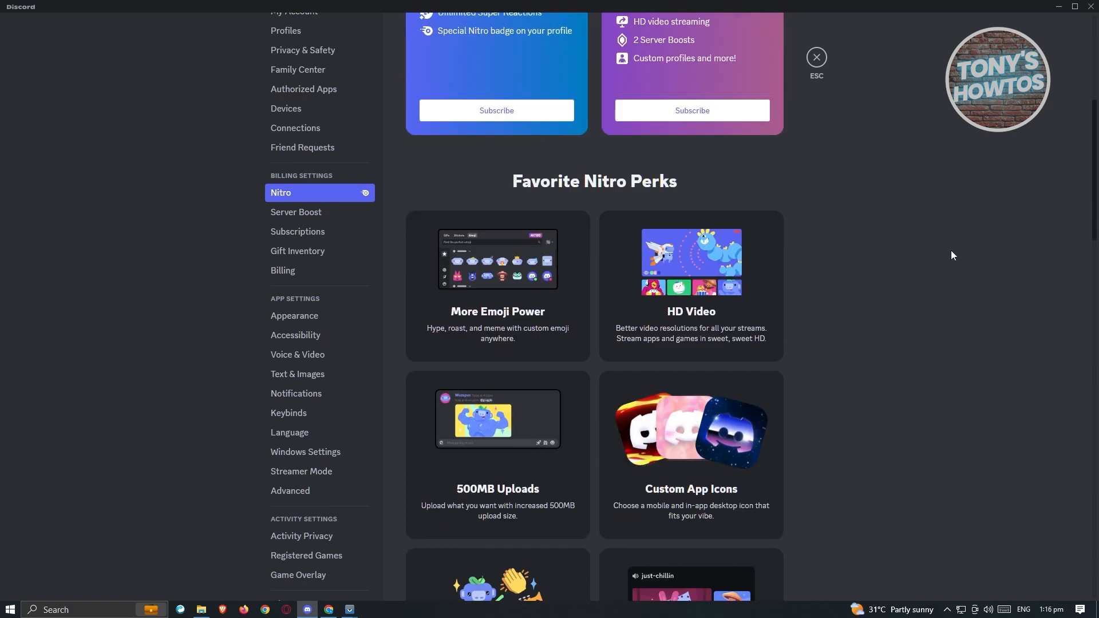
scroll(down, 3)
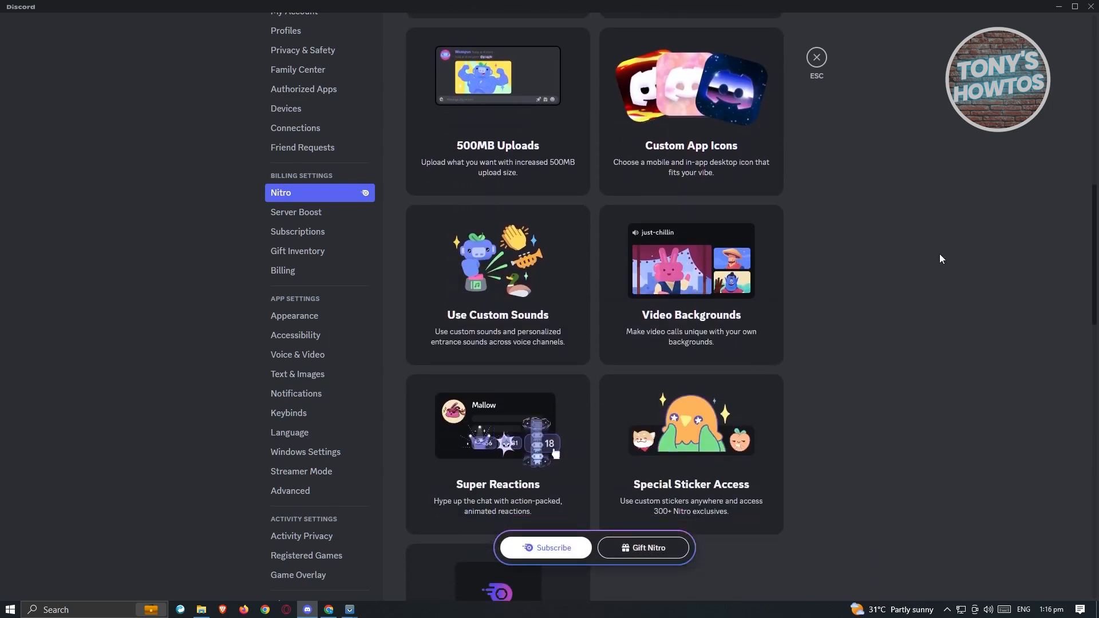
scroll(down, 3)
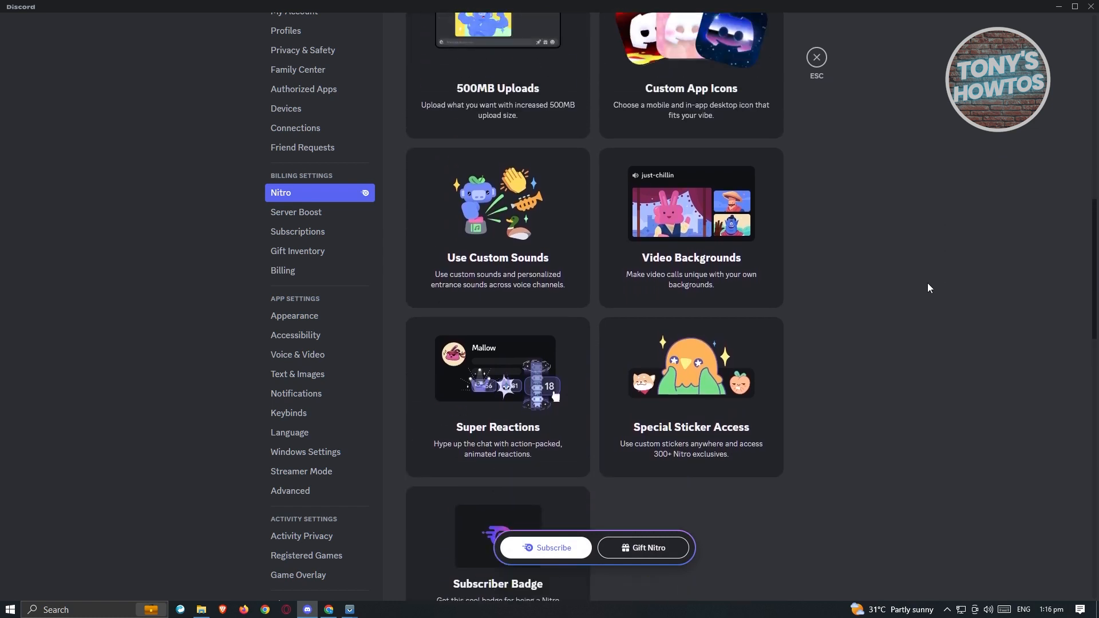